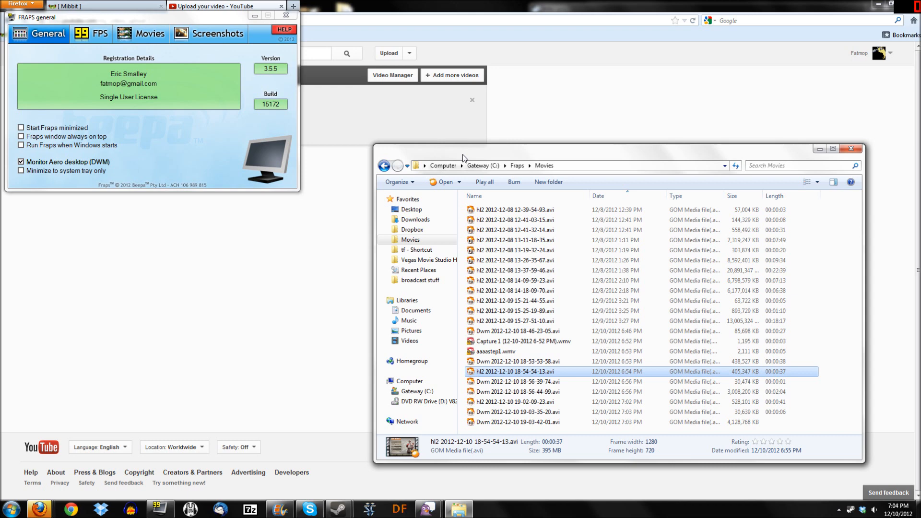
{"action": "mouse_move", "coordinate": [473, 151]}
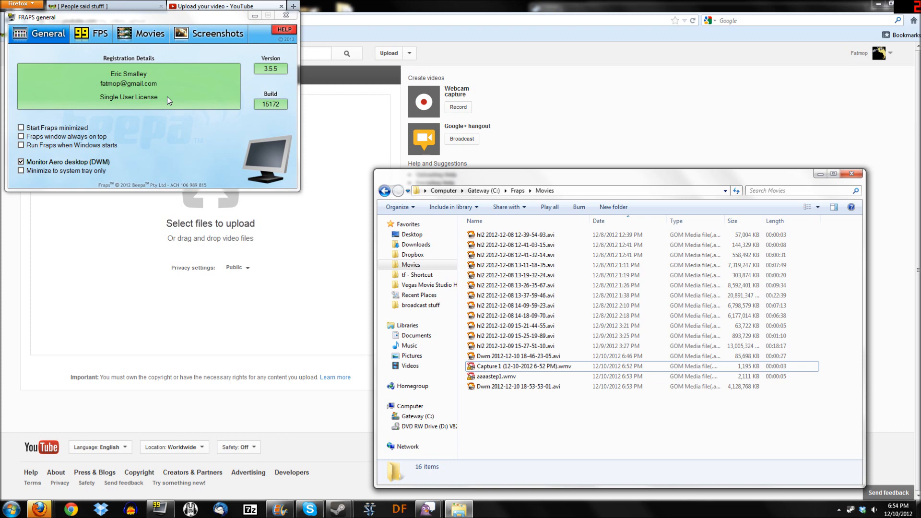
{"action": "mouse_move", "coordinate": [218, 127]}
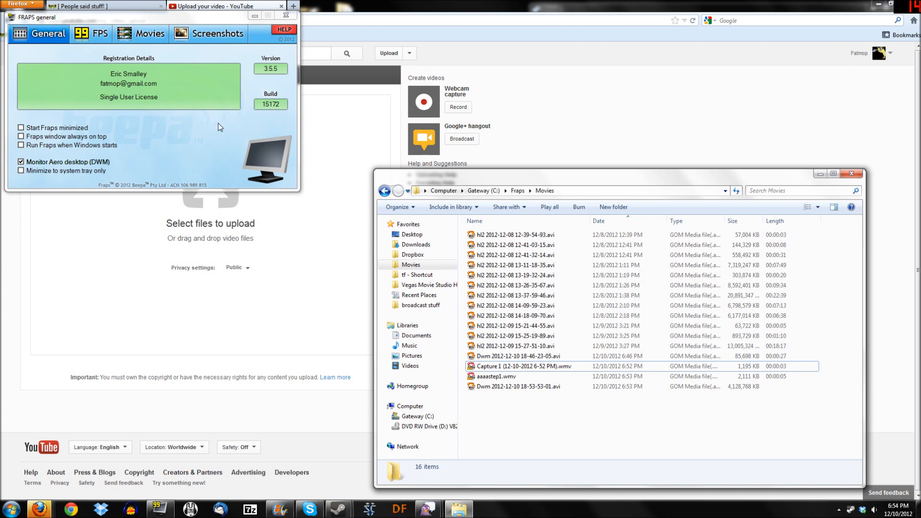
{"action": "mouse_move", "coordinate": [189, 140]}
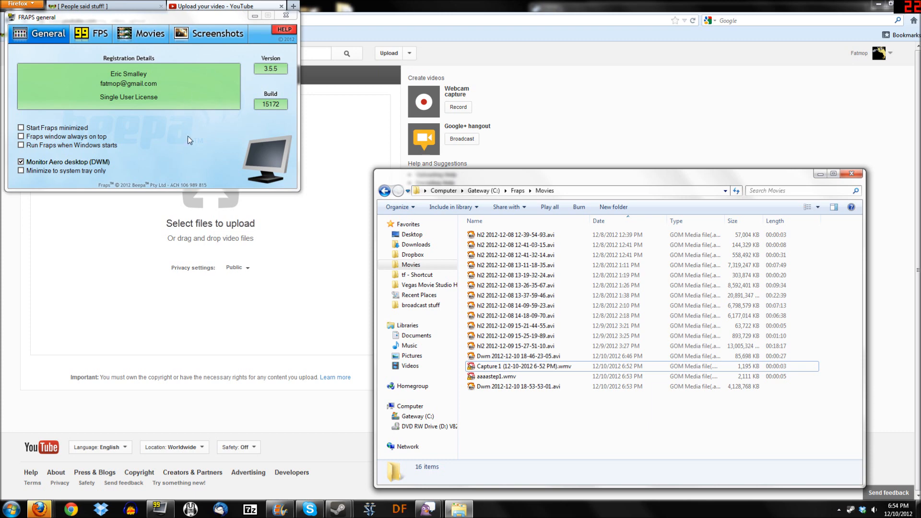
{"action": "mouse_move", "coordinate": [585, 75]}
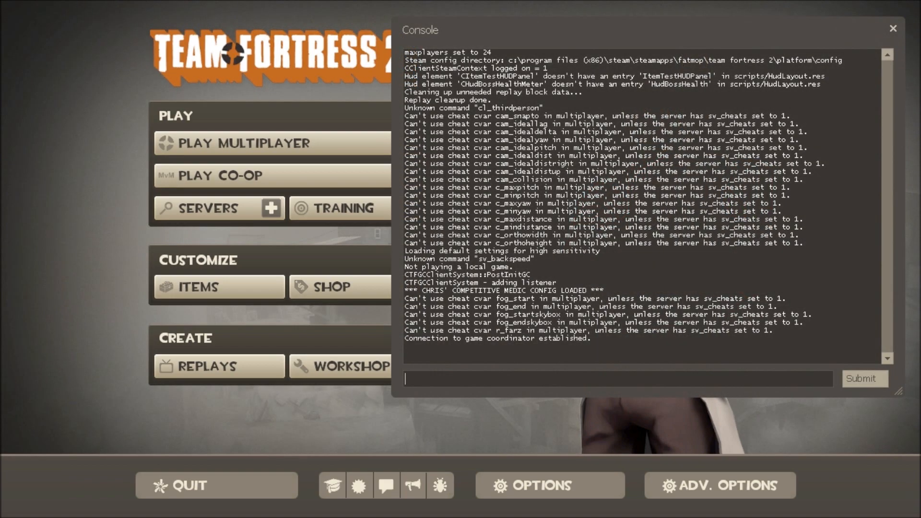
Step: Run the console command 'playdemo 6v5' to start playback of the 6v5 demo
{"action": "type", "text": "p["}
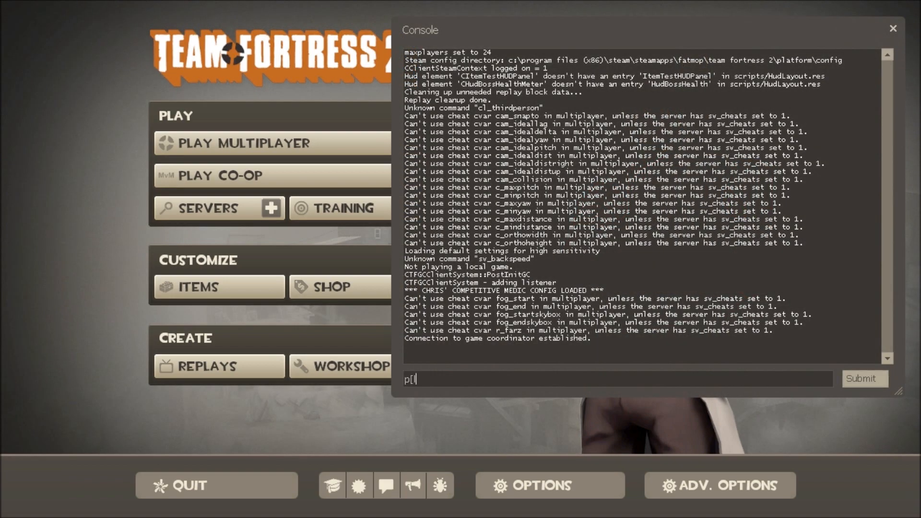
{"action": "type", "text": "laydemo"}
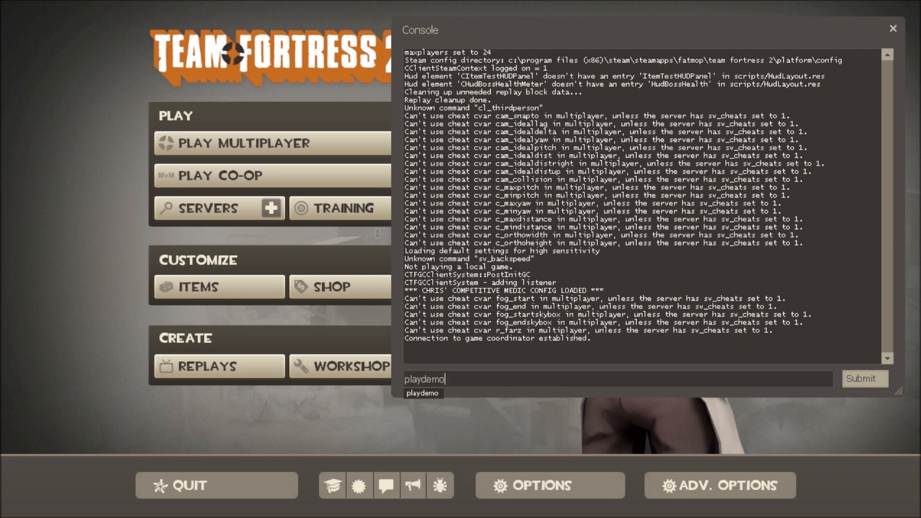
{"action": "type", "text": "6"}
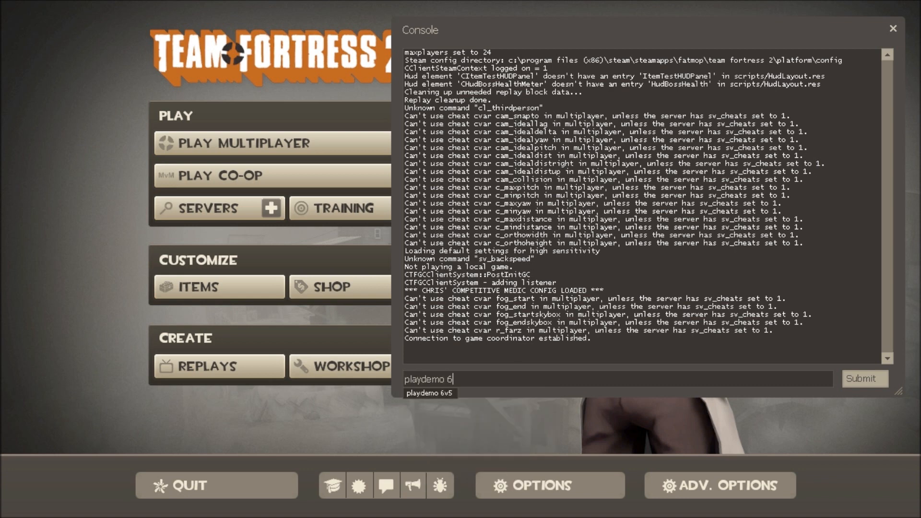
{"action": "type", "text": "v5"}
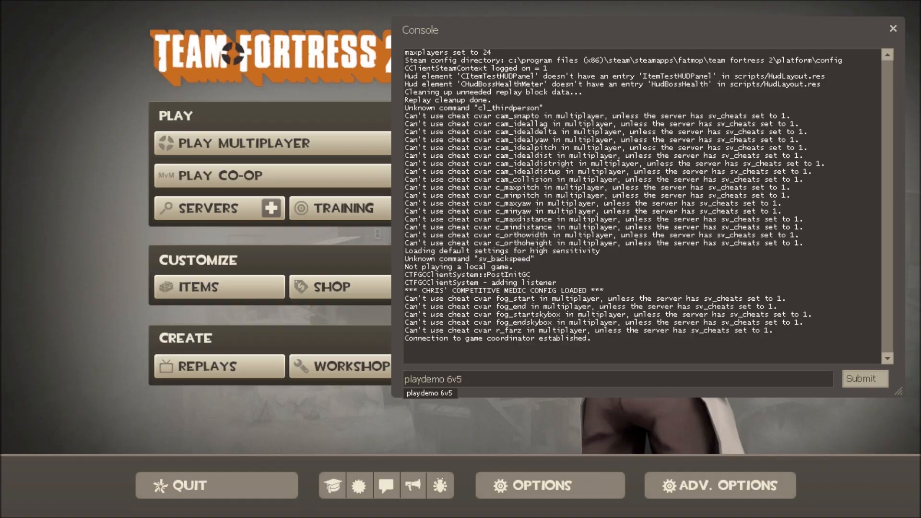
{"action": "left_click", "coordinate": [864, 378]}
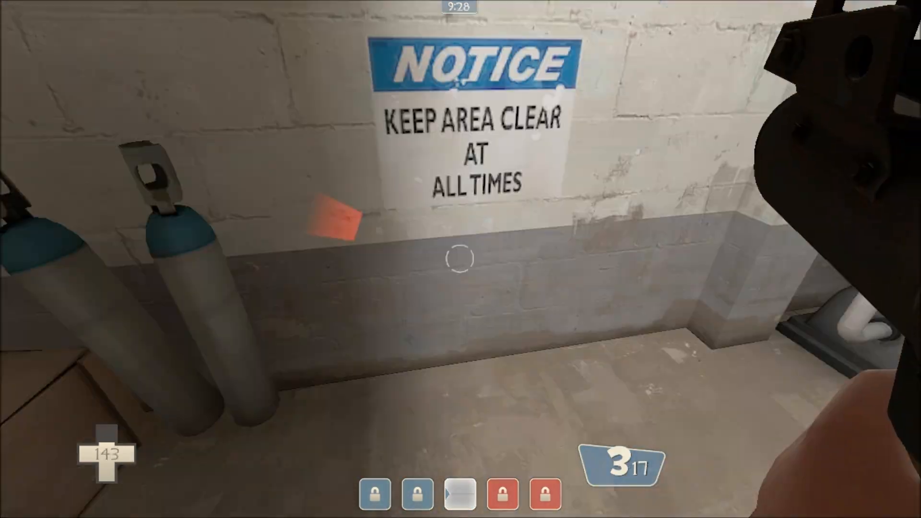
{"action": "mouse_move", "coordinate": [461, 258]}
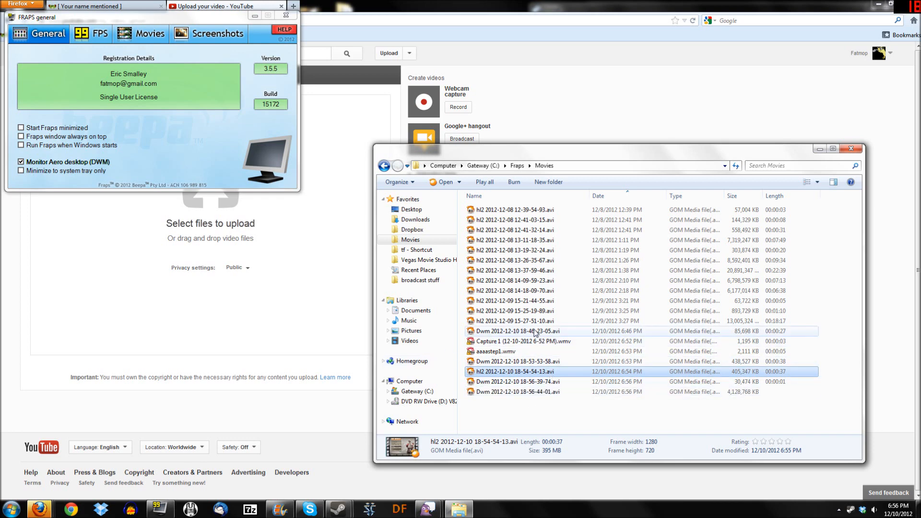
{"action": "mouse_move", "coordinate": [534, 331]}
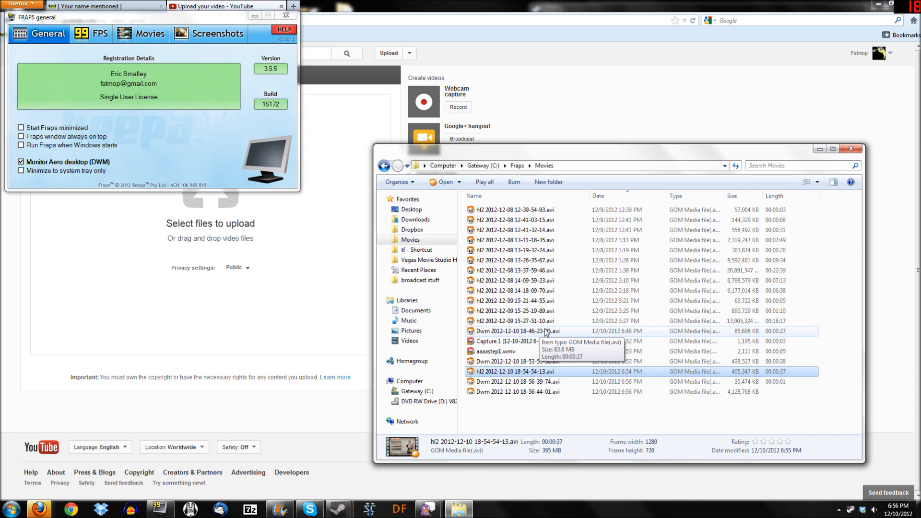
{"action": "mouse_move", "coordinate": [737, 321]}
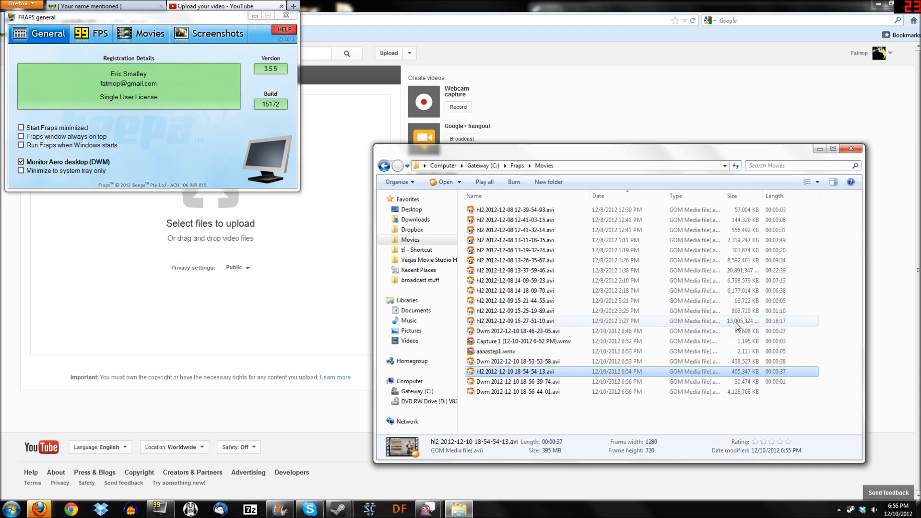
{"action": "mouse_move", "coordinate": [786, 326]}
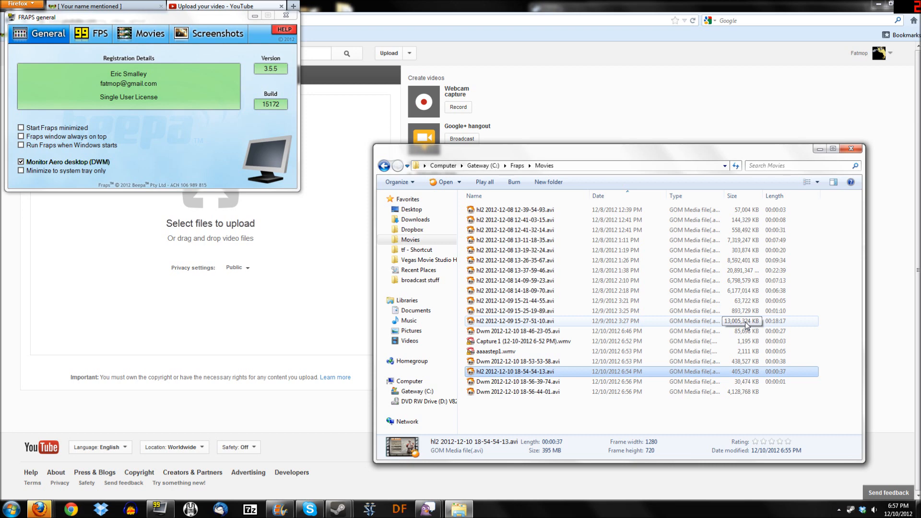
{"action": "mouse_move", "coordinate": [761, 328]}
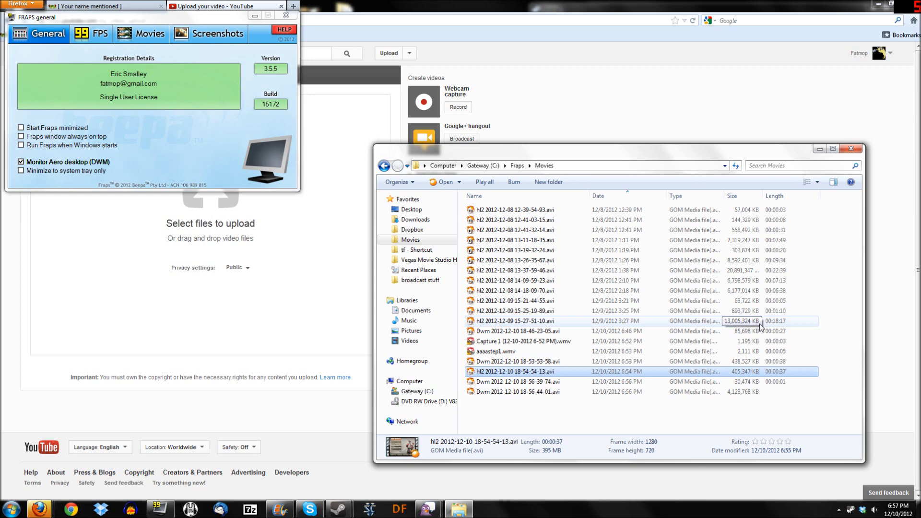
{"action": "mouse_move", "coordinate": [736, 326]}
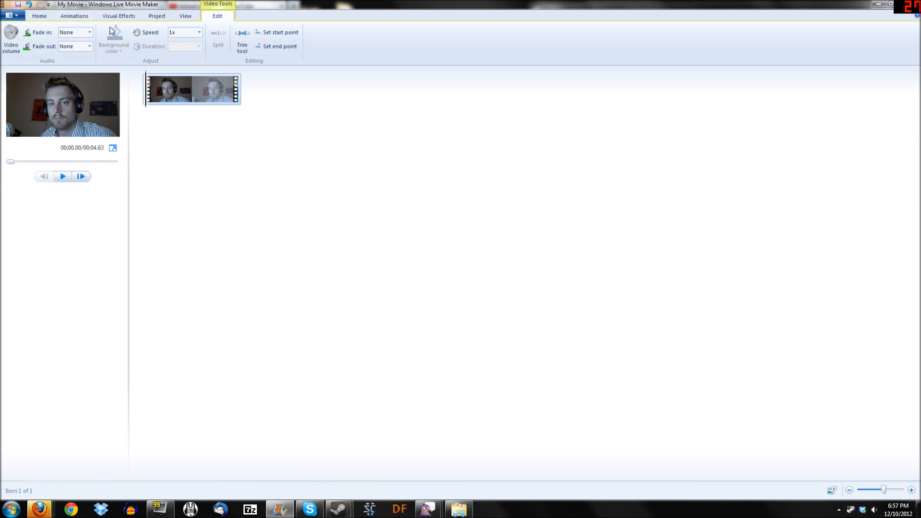
{"action": "left_click", "coordinate": [38, 16]}
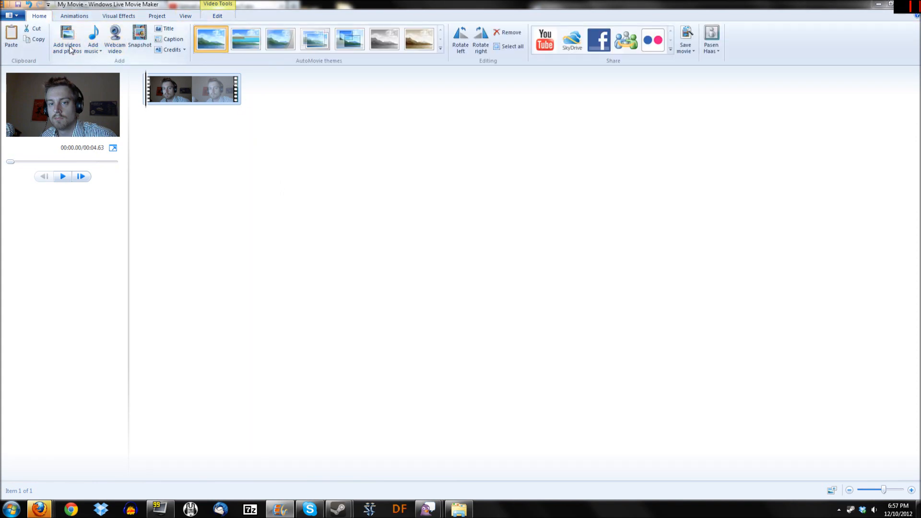
{"action": "left_click", "coordinate": [66, 38]}
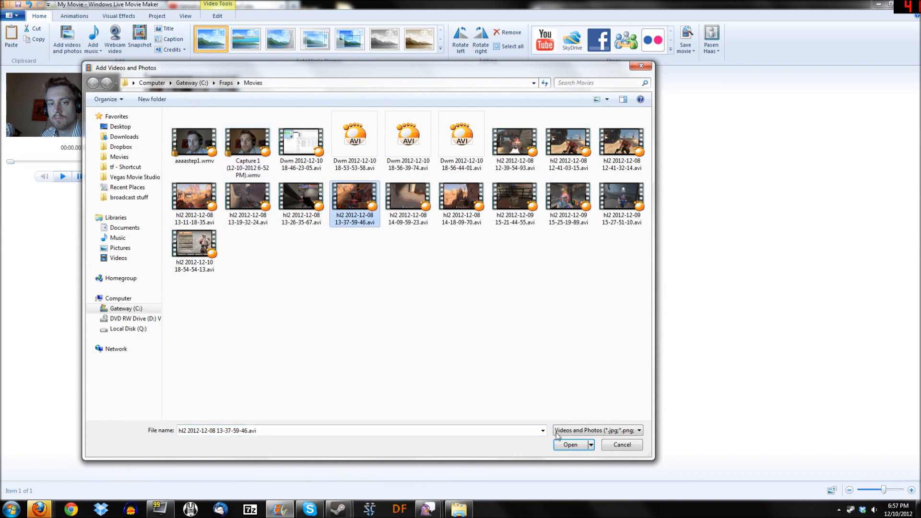
{"action": "left_click", "coordinate": [569, 444]}
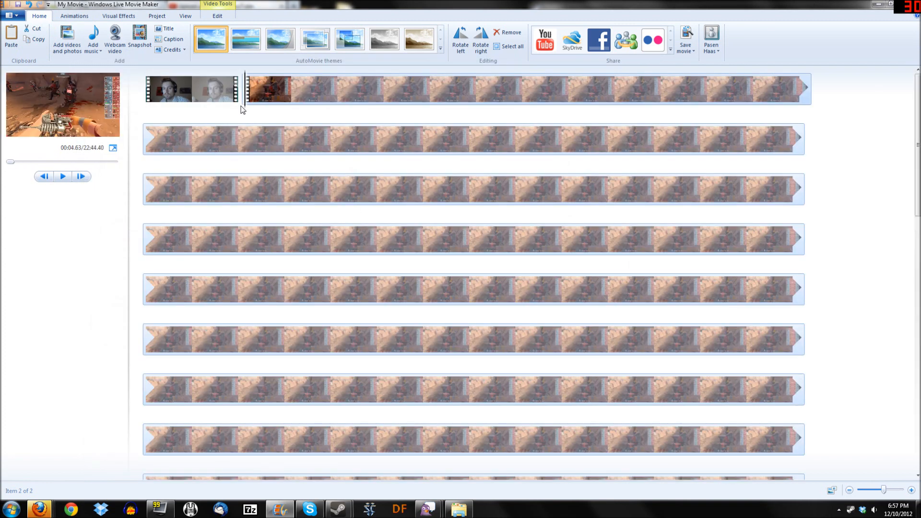
{"action": "mouse_move", "coordinate": [549, 369]}
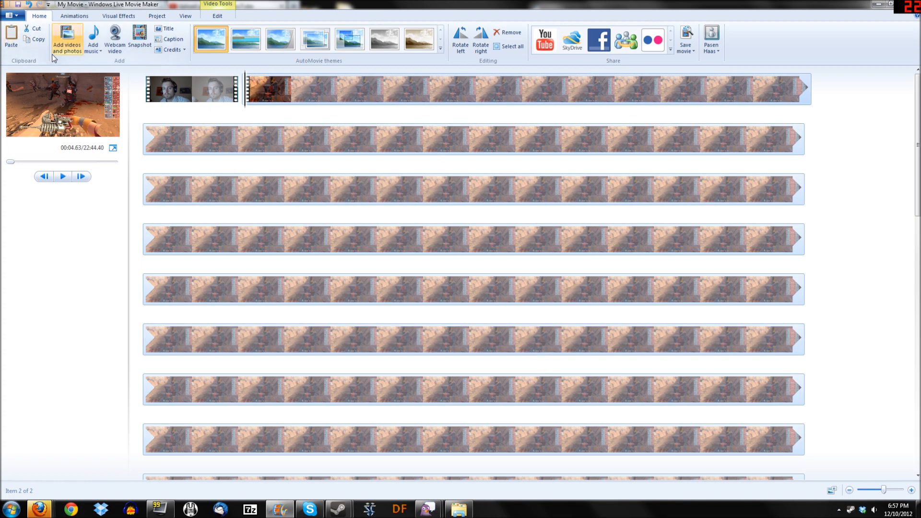
{"action": "mouse_move", "coordinate": [67, 47]}
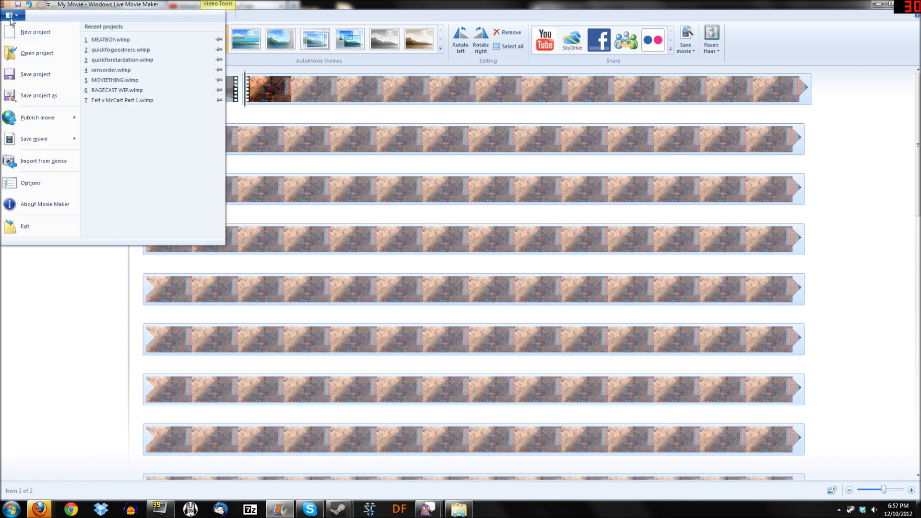
{"action": "mouse_move", "coordinate": [43, 160]}
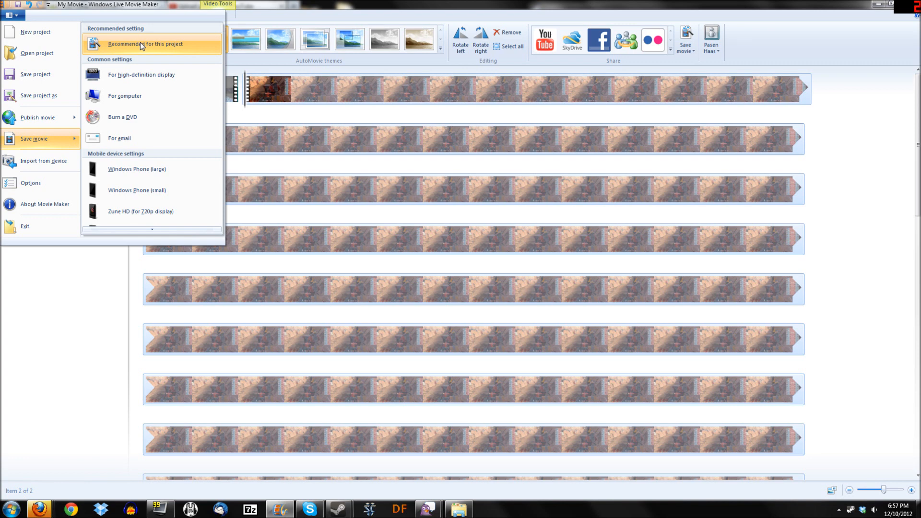
{"action": "mouse_move", "coordinate": [133, 53]}
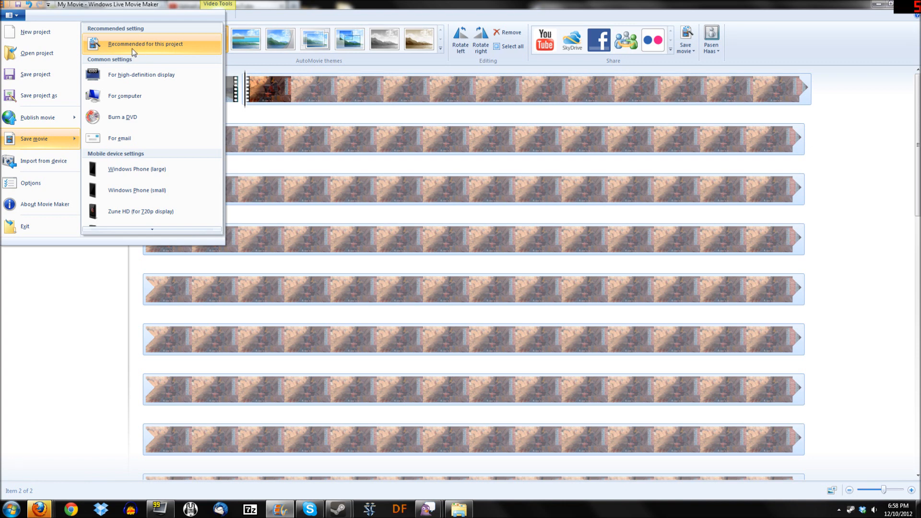
{"action": "mouse_move", "coordinate": [141, 43]}
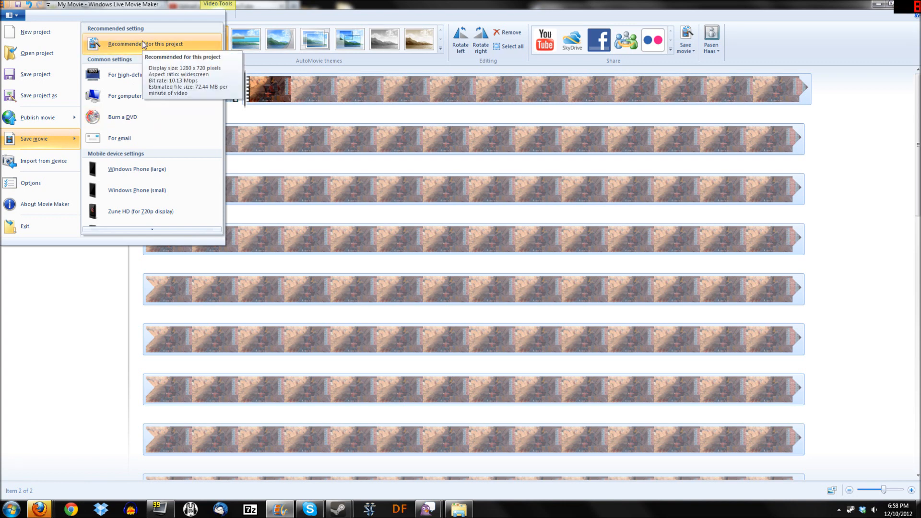
{"action": "mouse_move", "coordinate": [147, 43]}
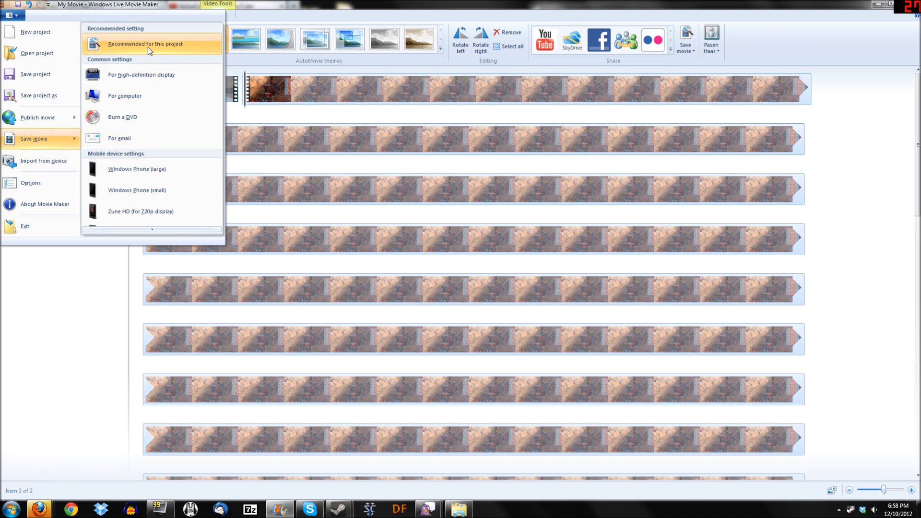
{"action": "left_click", "coordinate": [144, 43]}
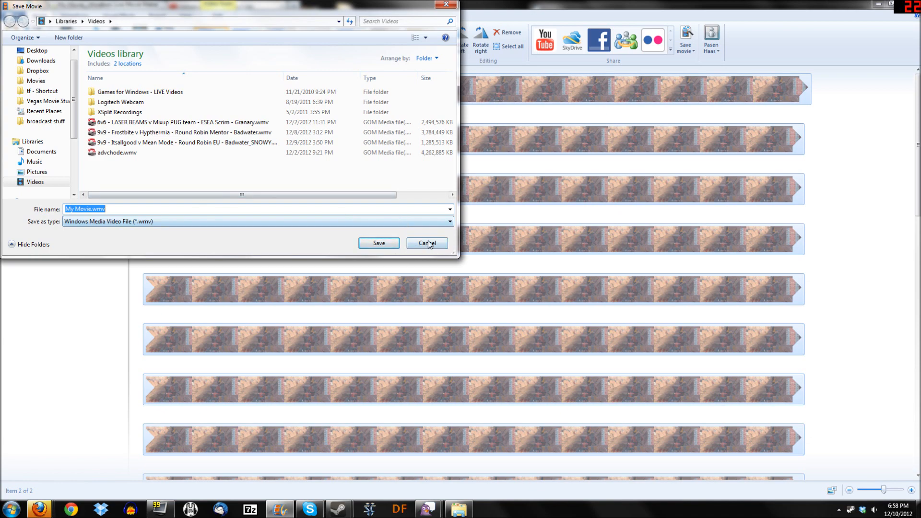
{"action": "left_click", "coordinate": [426, 243]}
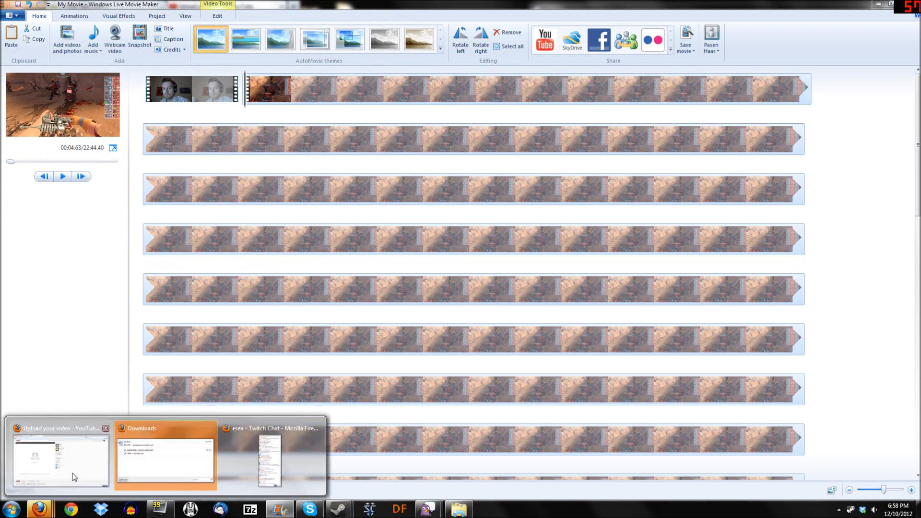
Step: Cancel the advchode.wmv upload on the YouTube upload page in Firefox
{"action": "left_click", "coordinate": [58, 459]}
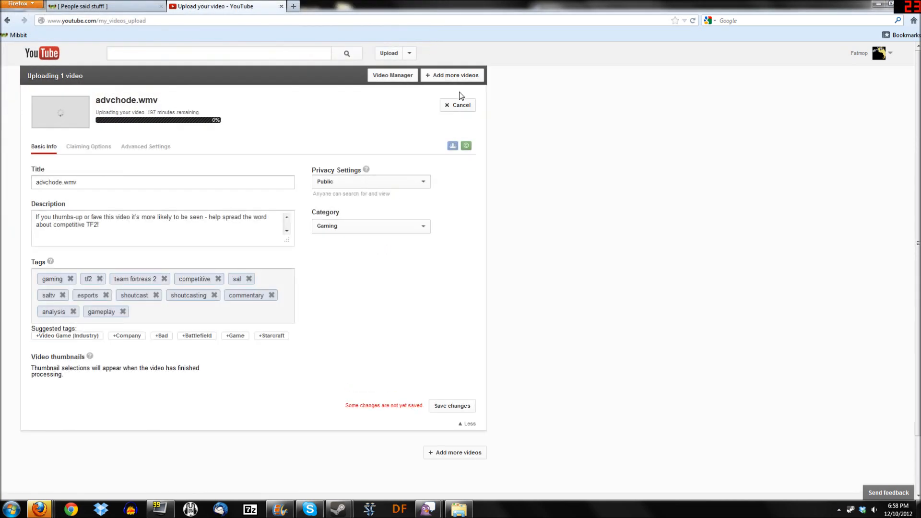
{"action": "left_click", "coordinate": [459, 105]}
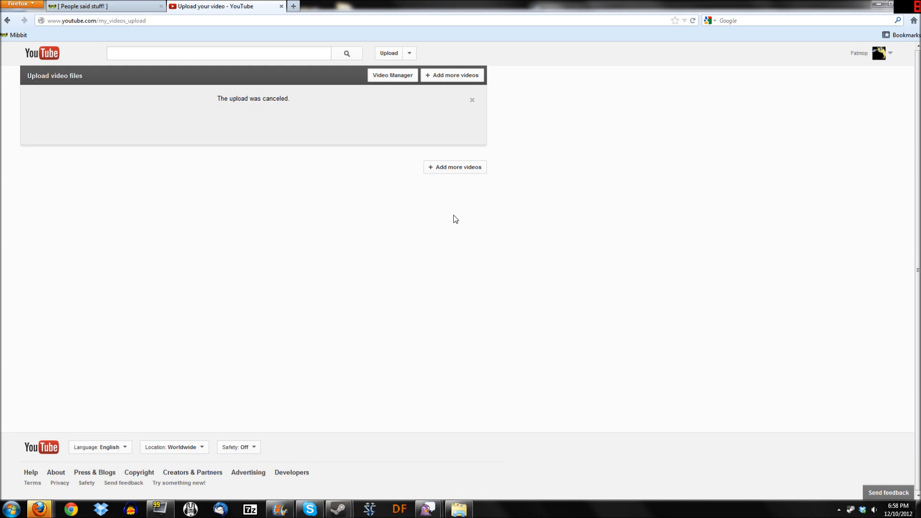
{"action": "mouse_move", "coordinate": [453, 218]}
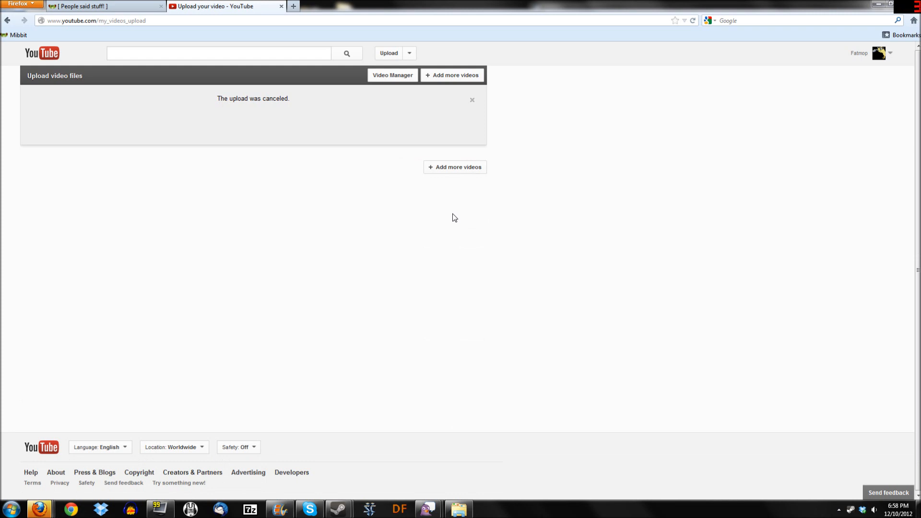
{"action": "mouse_move", "coordinate": [444, 219]}
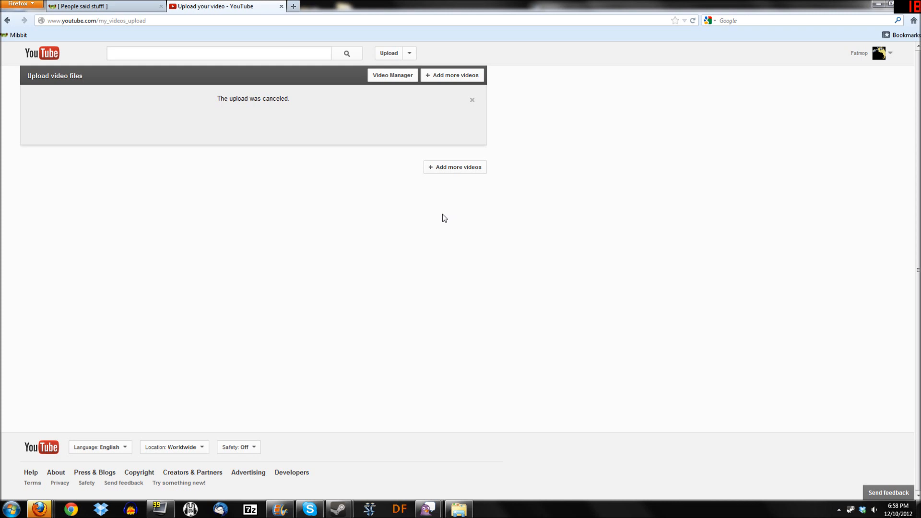
{"action": "mouse_move", "coordinate": [399, 406]}
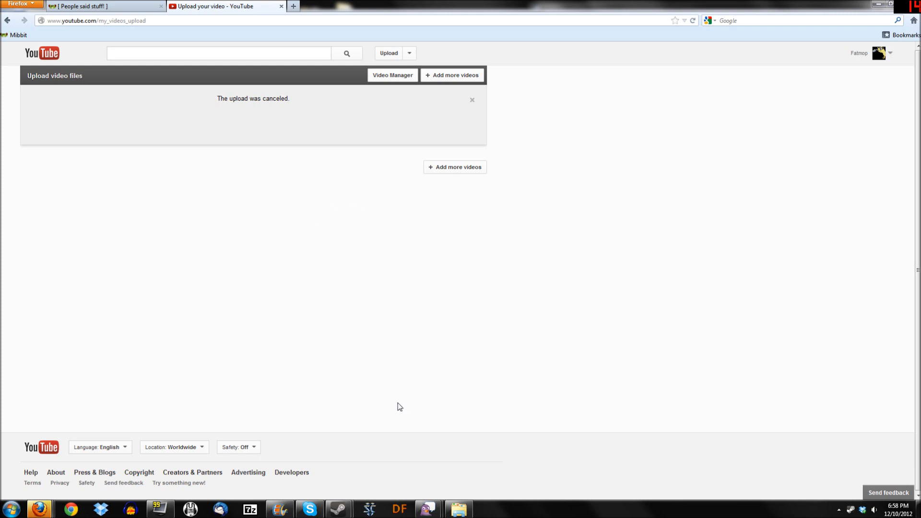